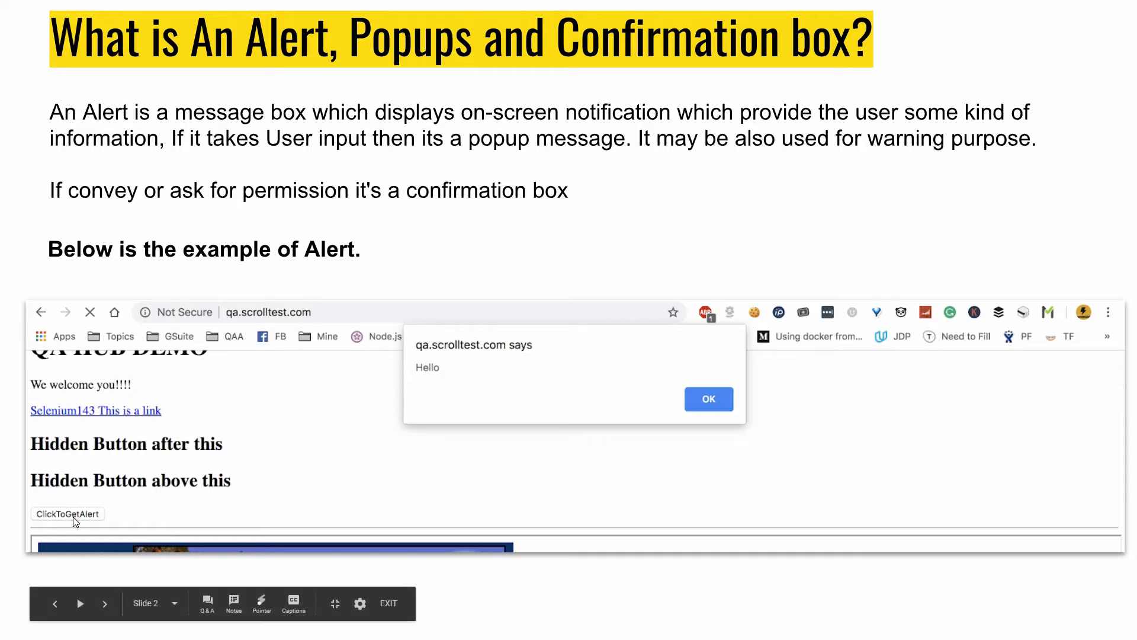
pyautogui.moveTo(359, 448)
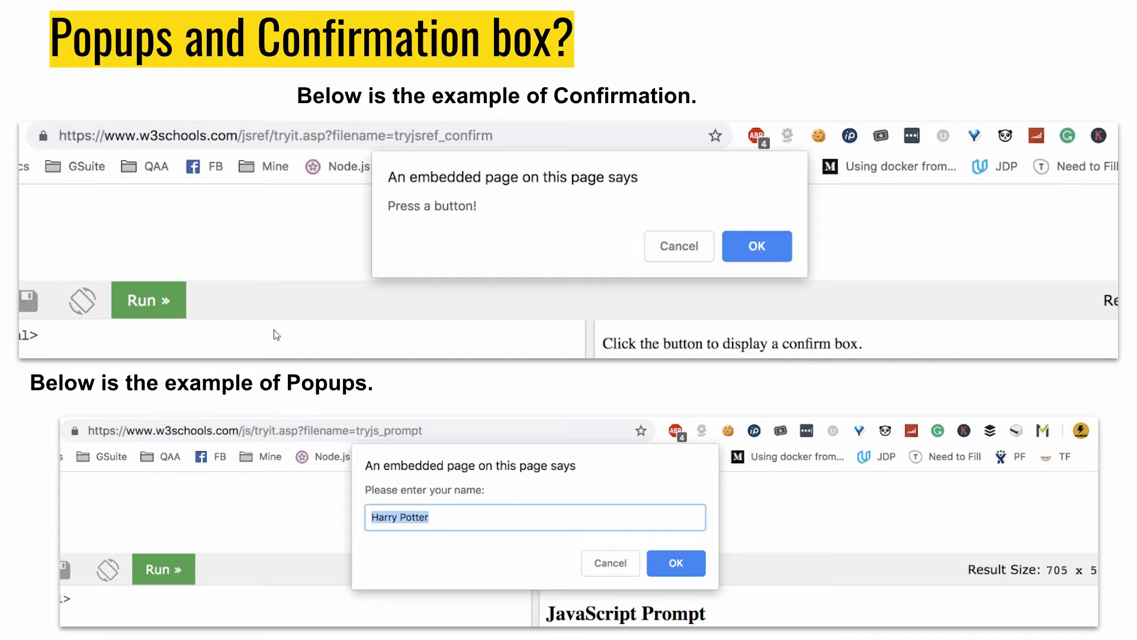
pyautogui.moveTo(548, 206)
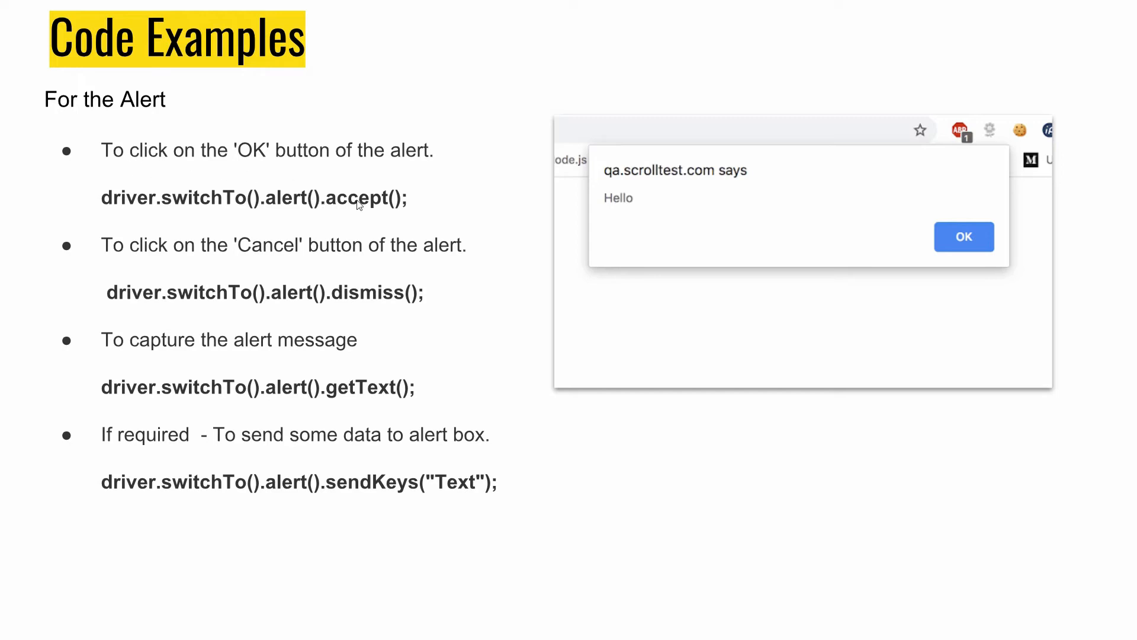
pyautogui.moveTo(865, 244)
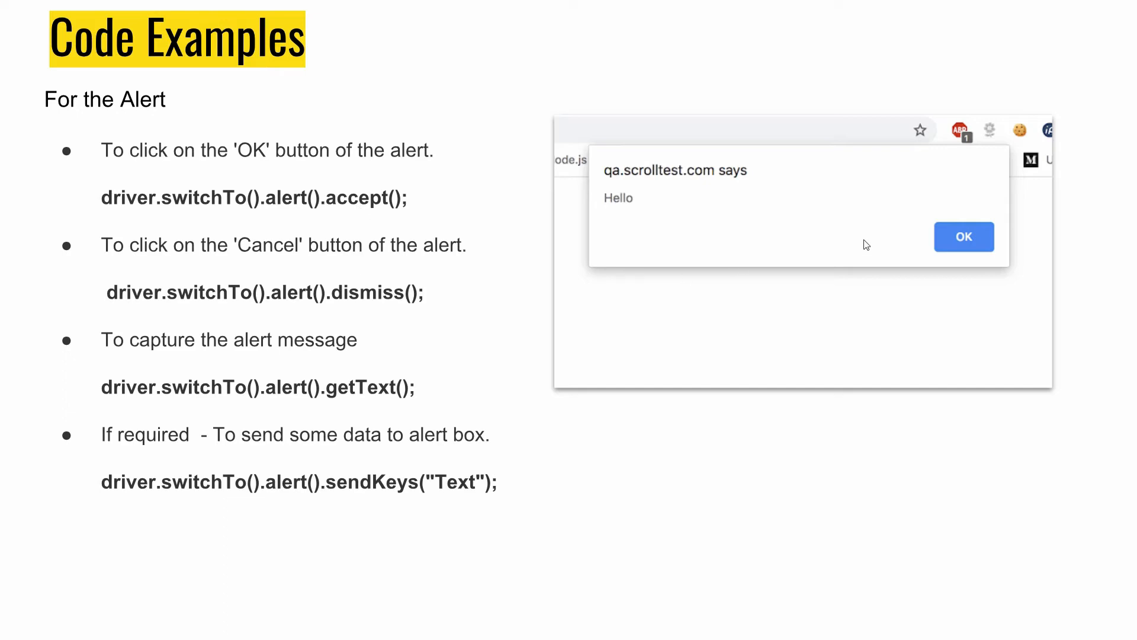
pyautogui.moveTo(824, 251)
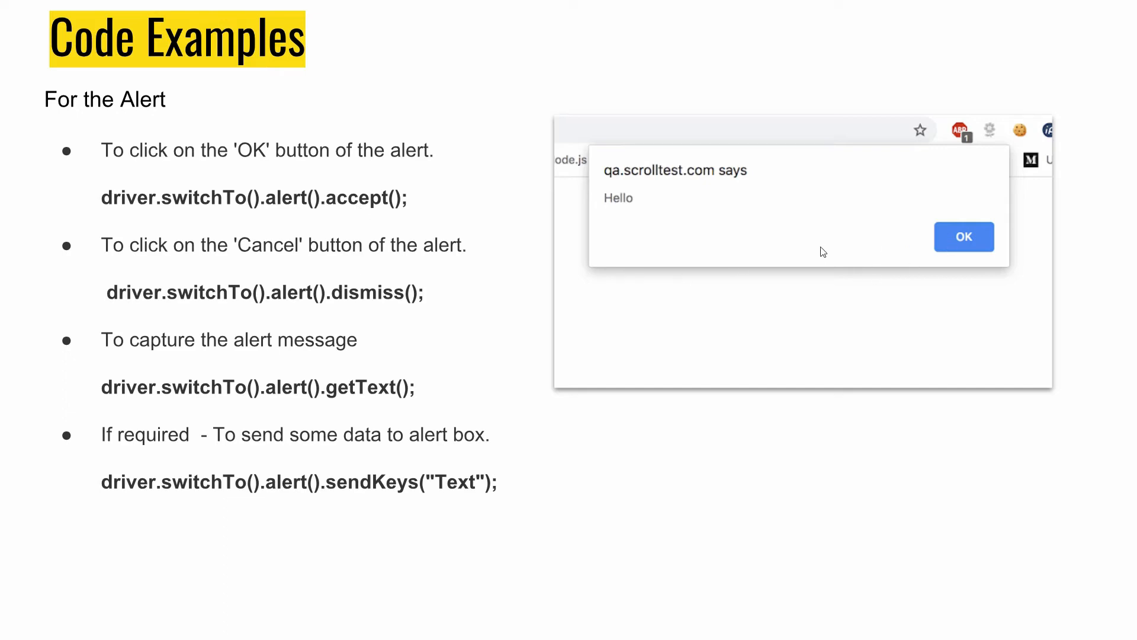
pyautogui.moveTo(595, 213)
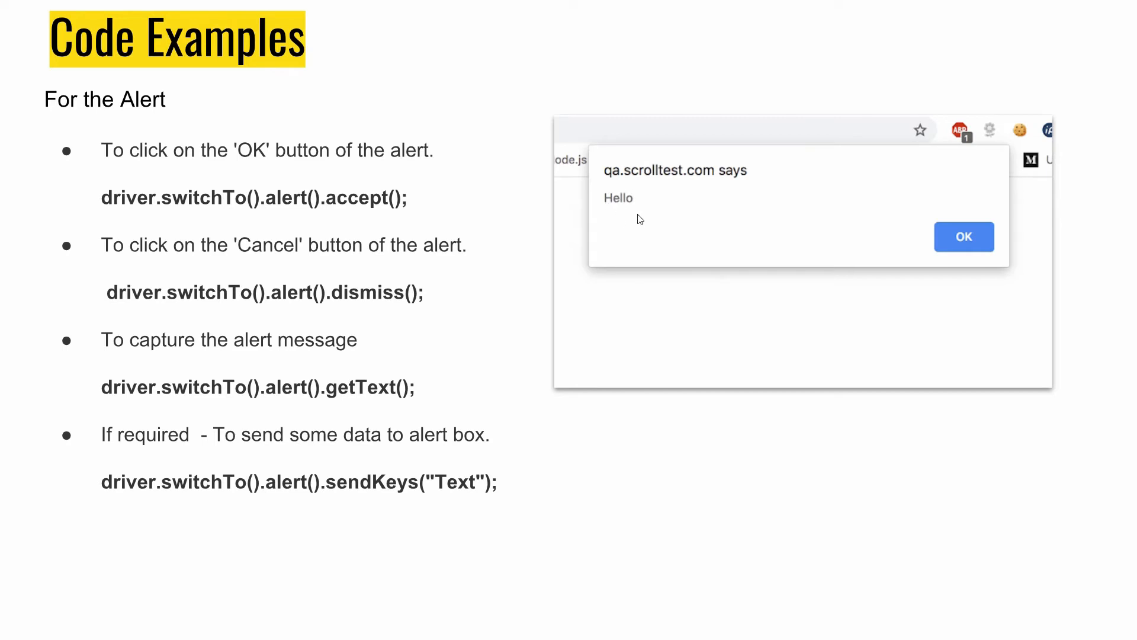
pyautogui.moveTo(618, 239)
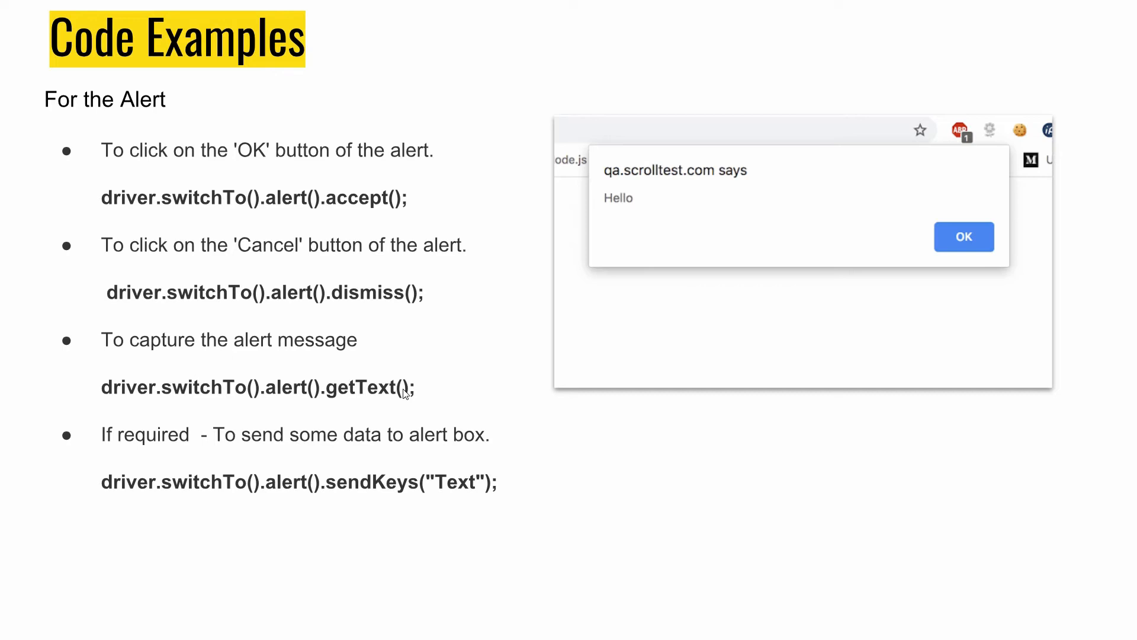
pyautogui.moveTo(592, 246)
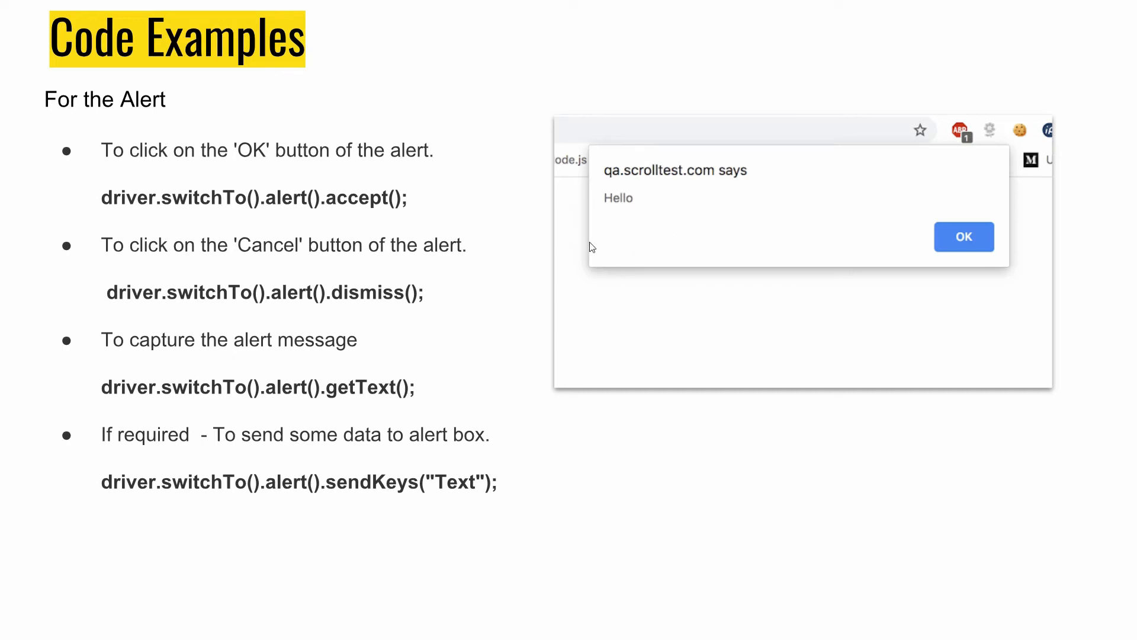
pyautogui.moveTo(684, 287)
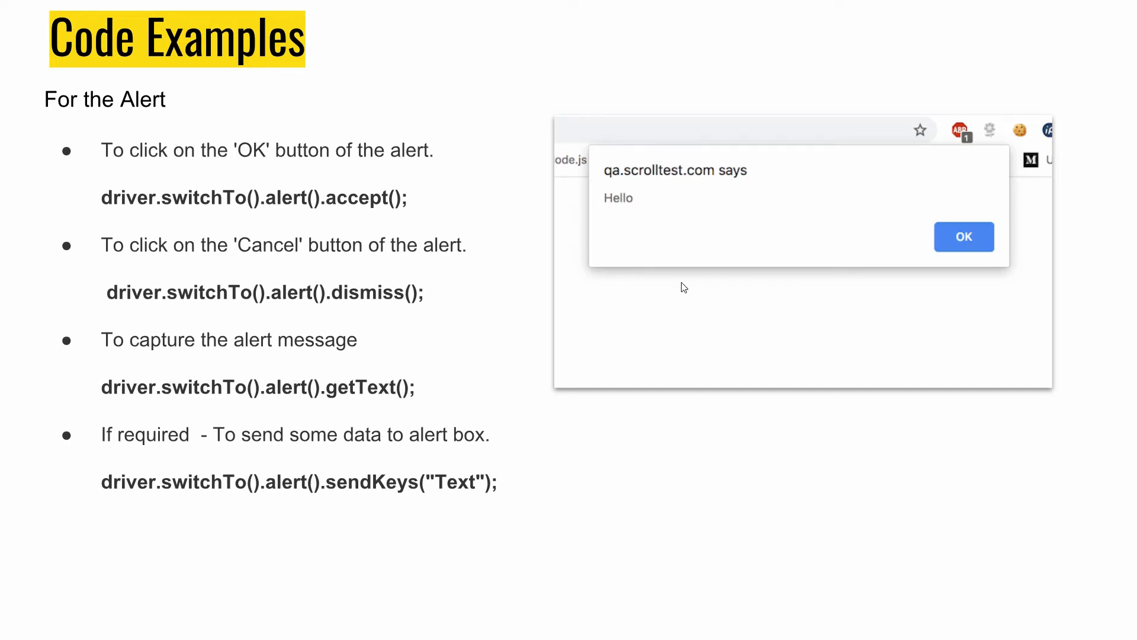
pyautogui.moveTo(280, 496)
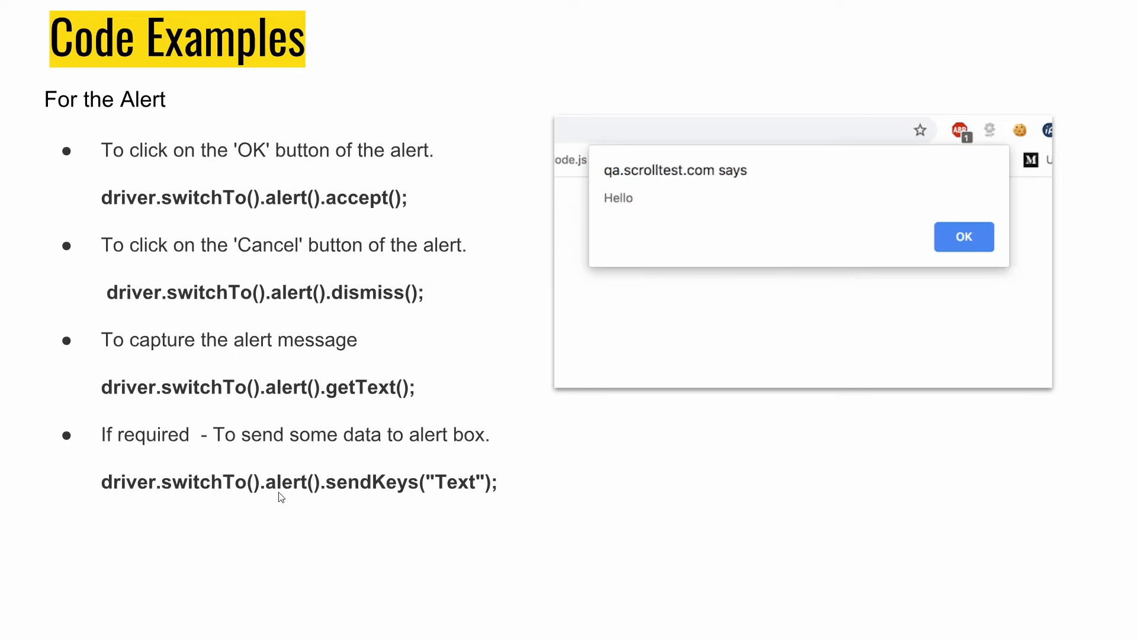
pyautogui.moveTo(251, 499)
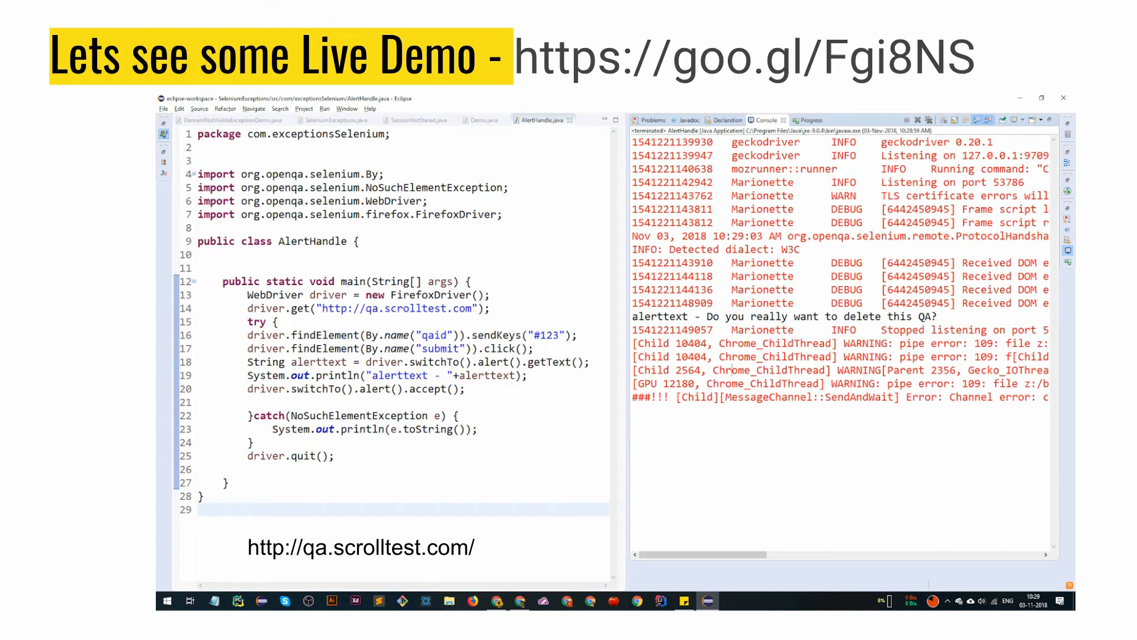
pyautogui.moveTo(308, 512)
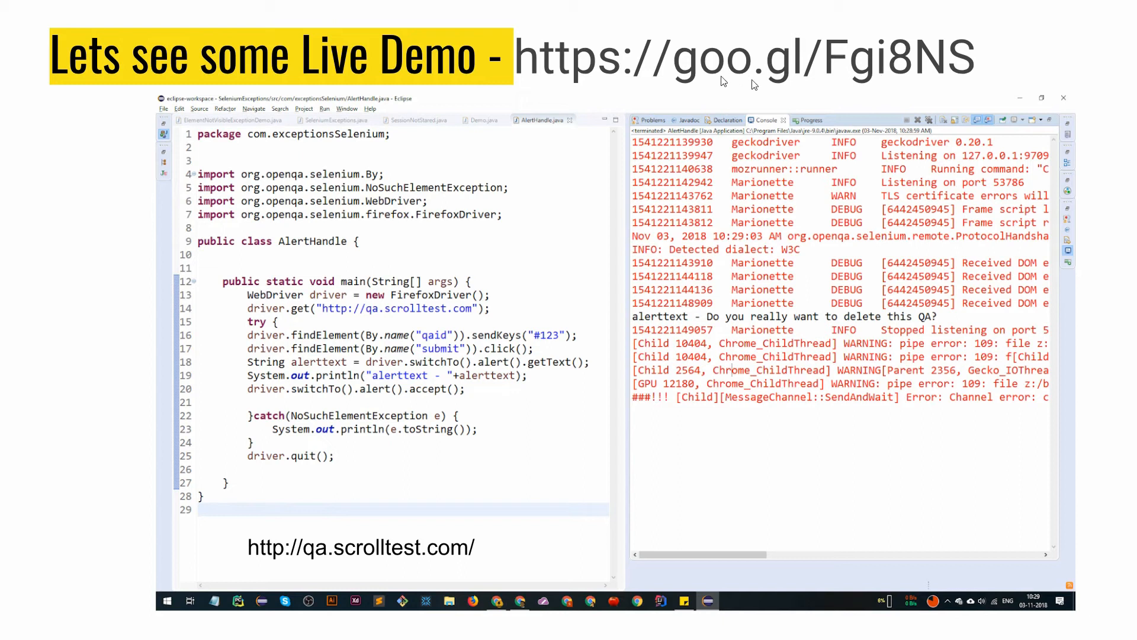
pyautogui.moveTo(263, 395)
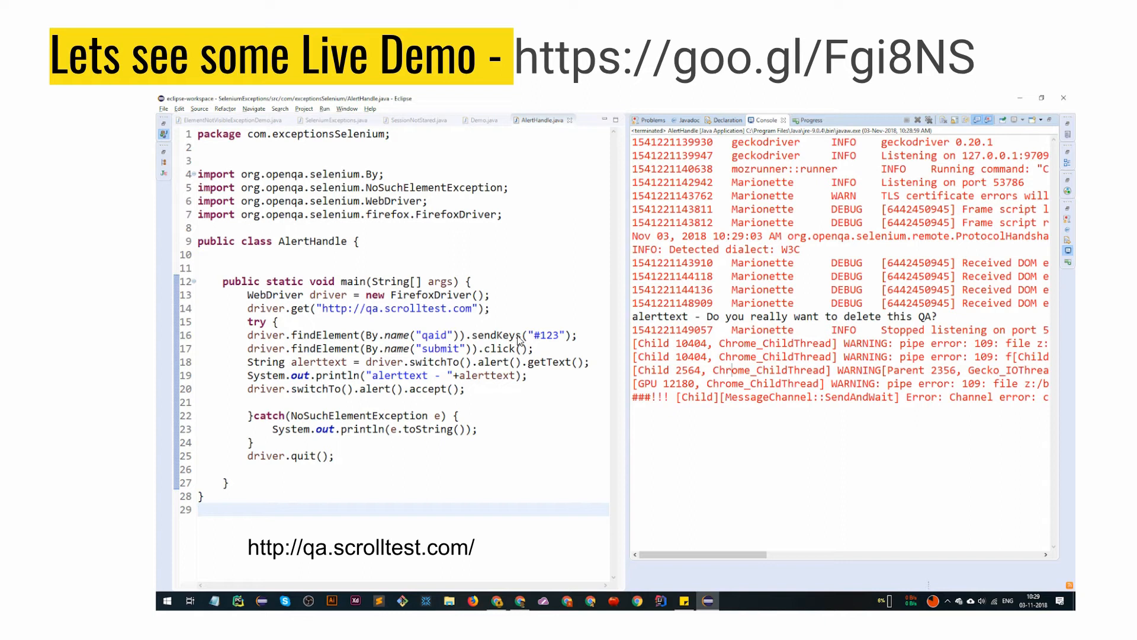
pyautogui.moveTo(464, 434)
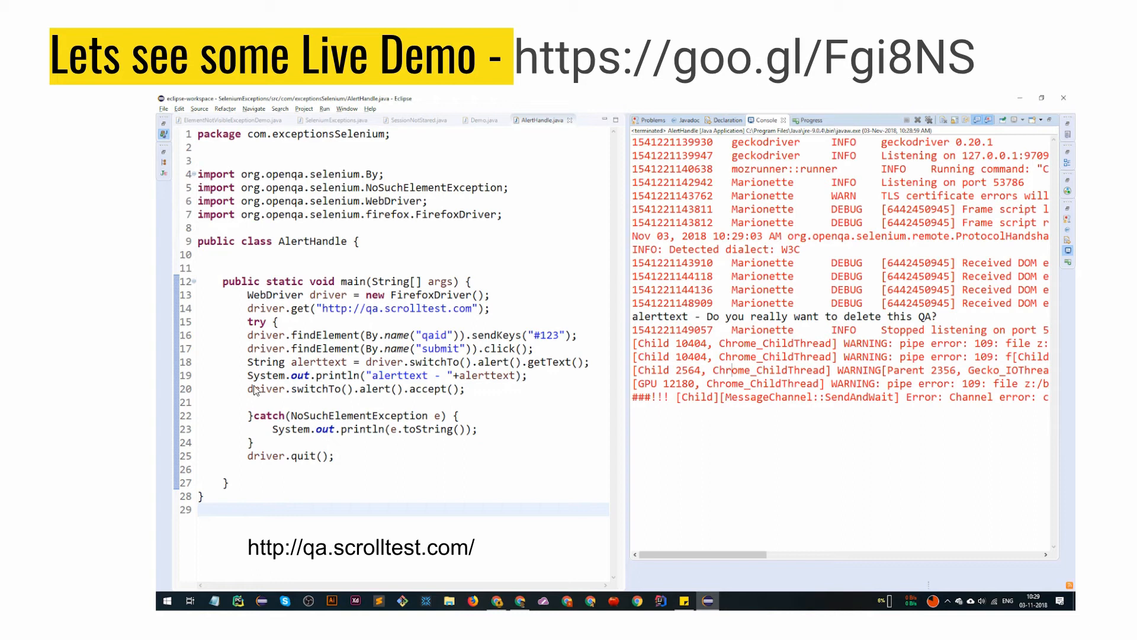
pyautogui.moveTo(378, 386)
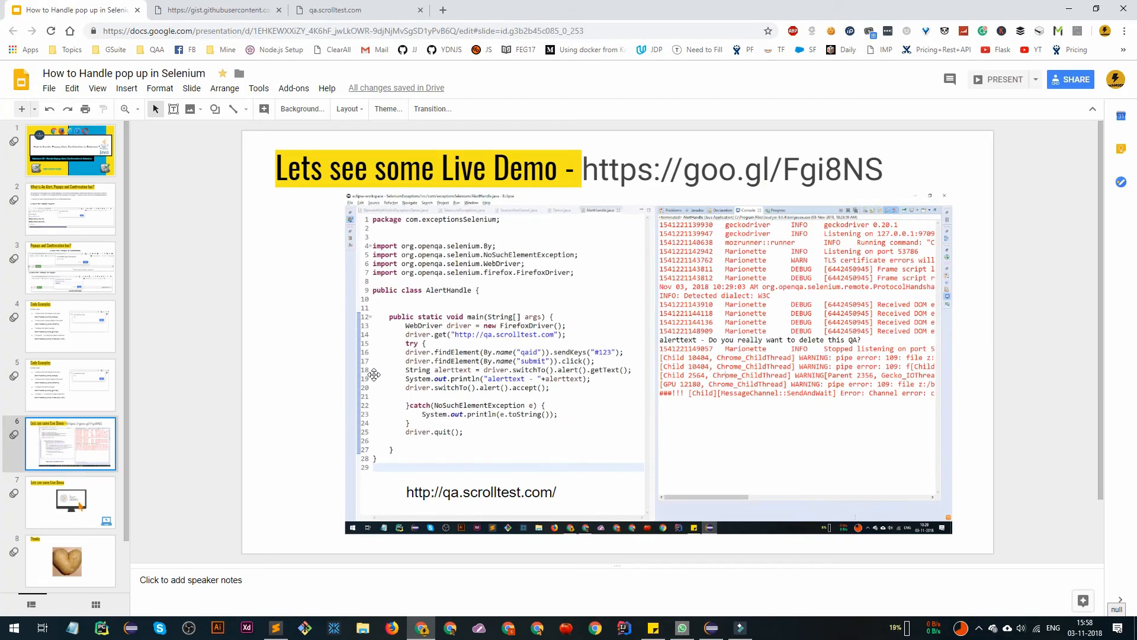
# Submit QA-ID 123 for deletion on the demo page and accept the confirmation alert
pyautogui.click(356, 11)
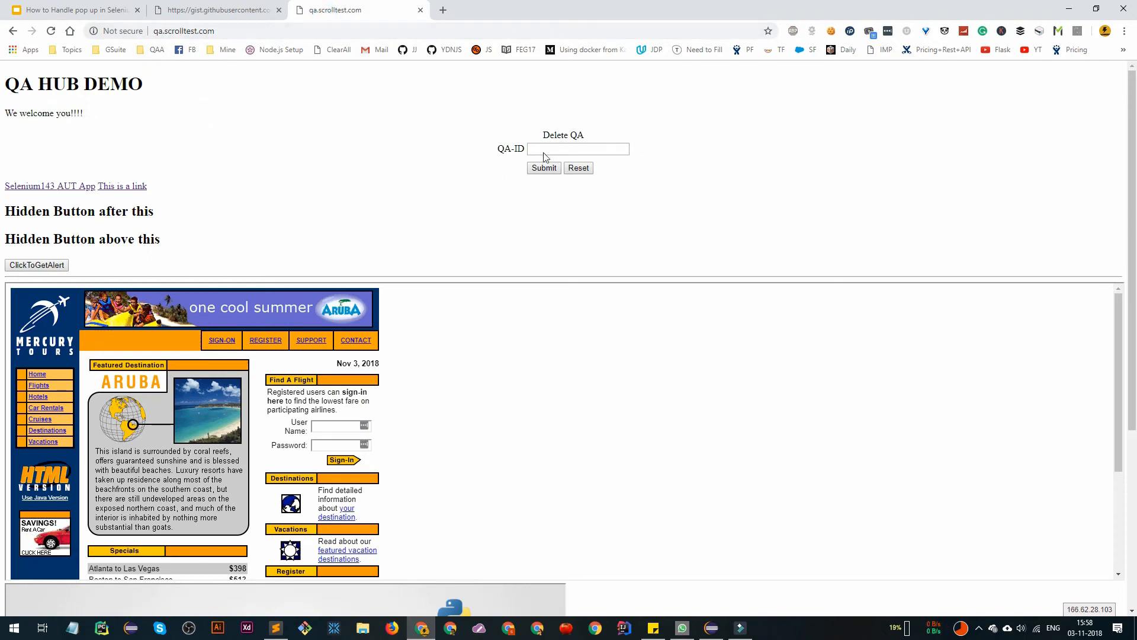
pyautogui.write('1')
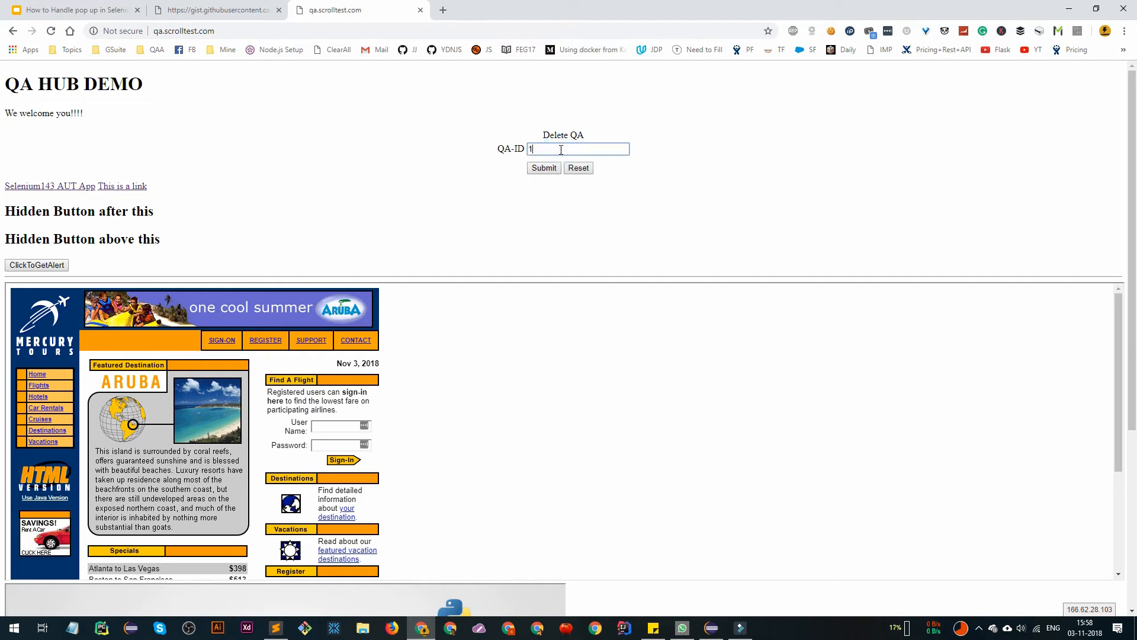
pyautogui.write('23')
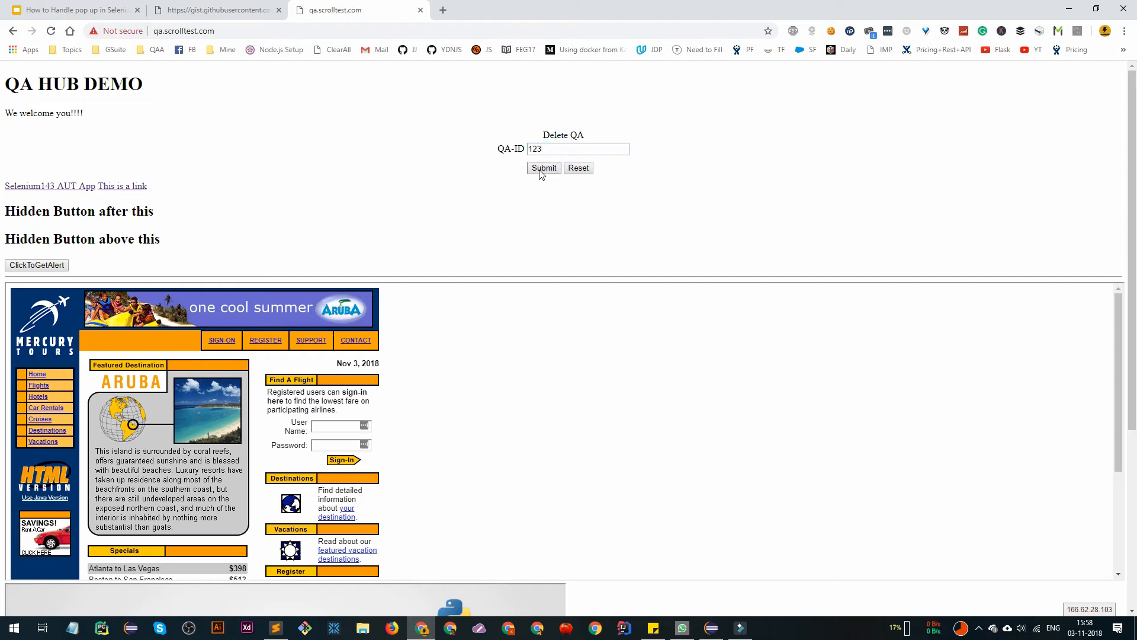
pyautogui.click(544, 167)
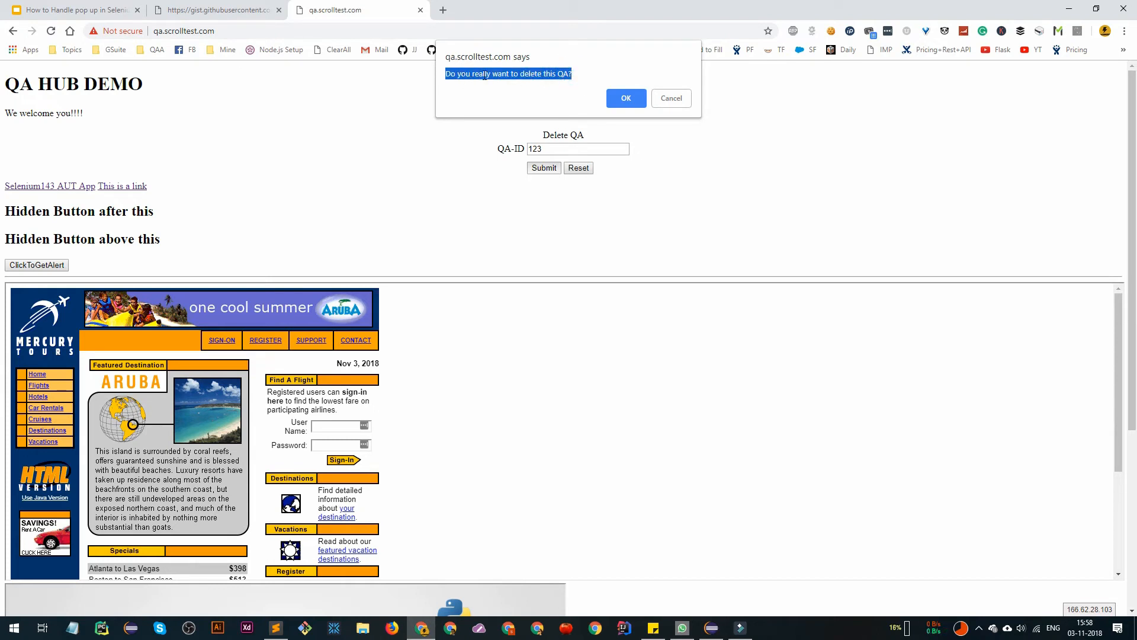
pyautogui.click(624, 98)
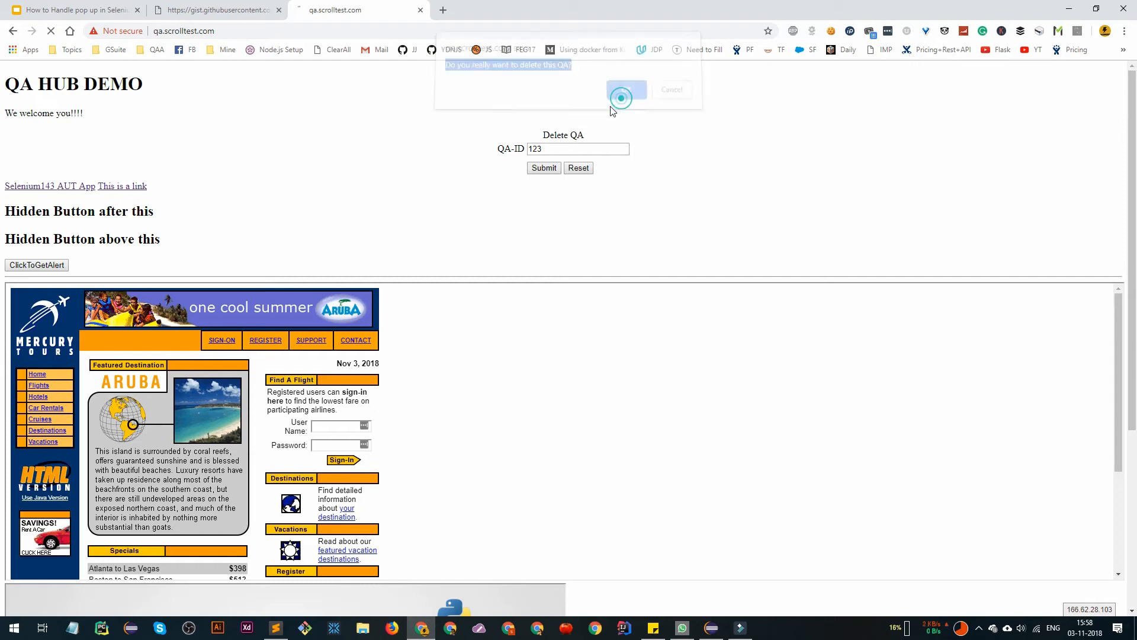
# Enter a new QA-ID value 2333 in the field
pyautogui.click(619, 89)
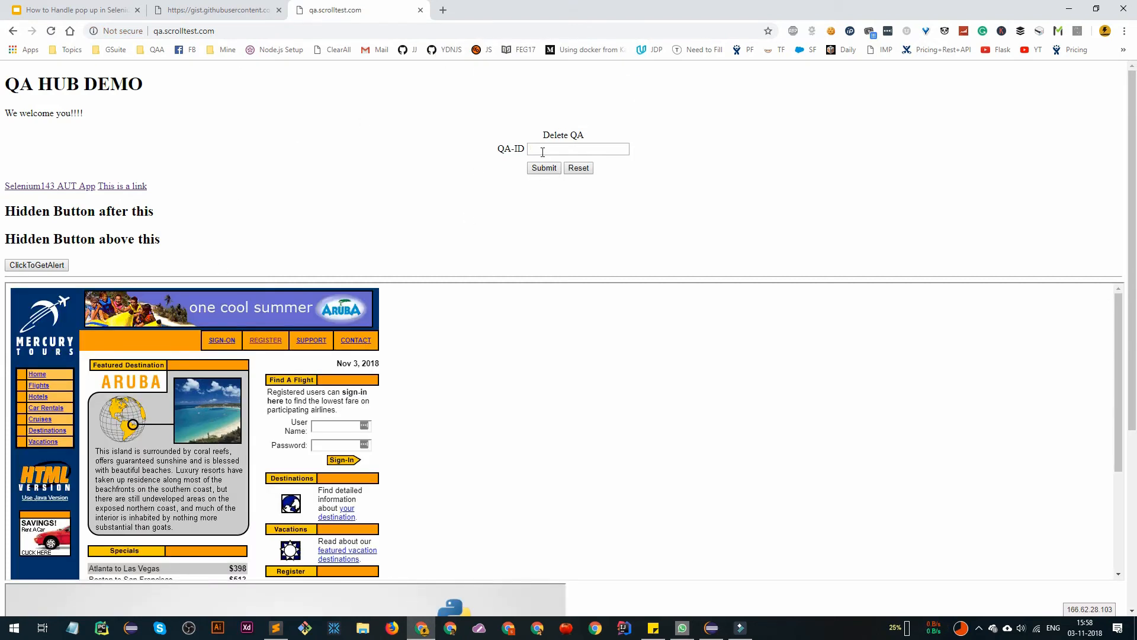
pyautogui.write('2333')
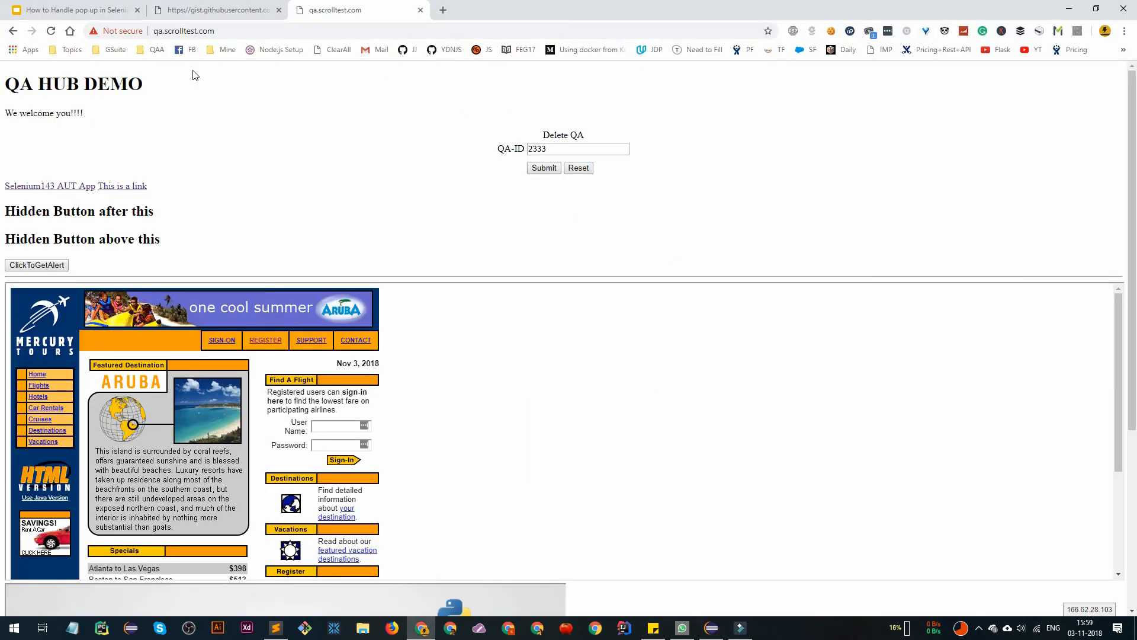
# Review the gist's raw AlertDemo.java code, then return to AlertHandle in Eclipse
pyautogui.click(211, 9)
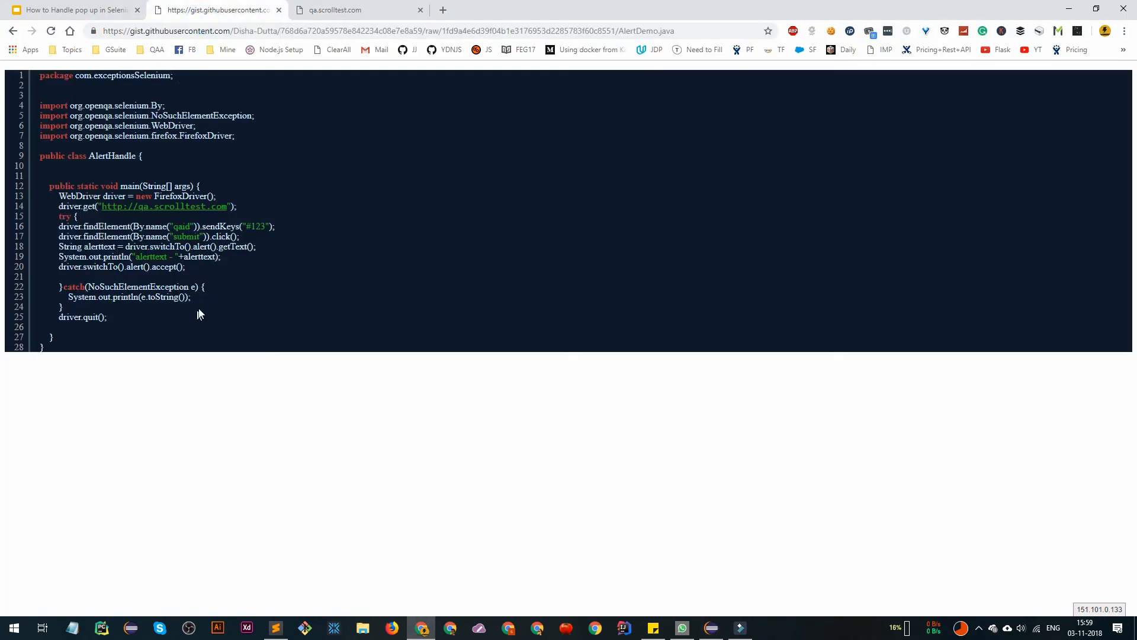
pyautogui.click(72, 9)
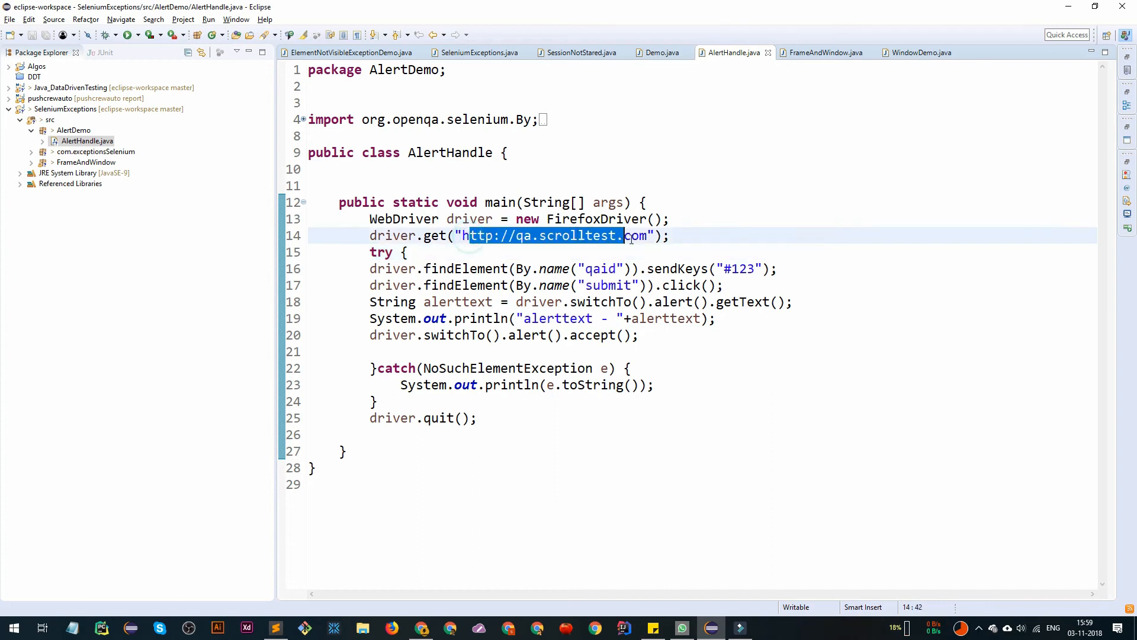
# Highlight the qaid field name in the script and switch to the demo page
pyautogui.doubleClick(599, 269)
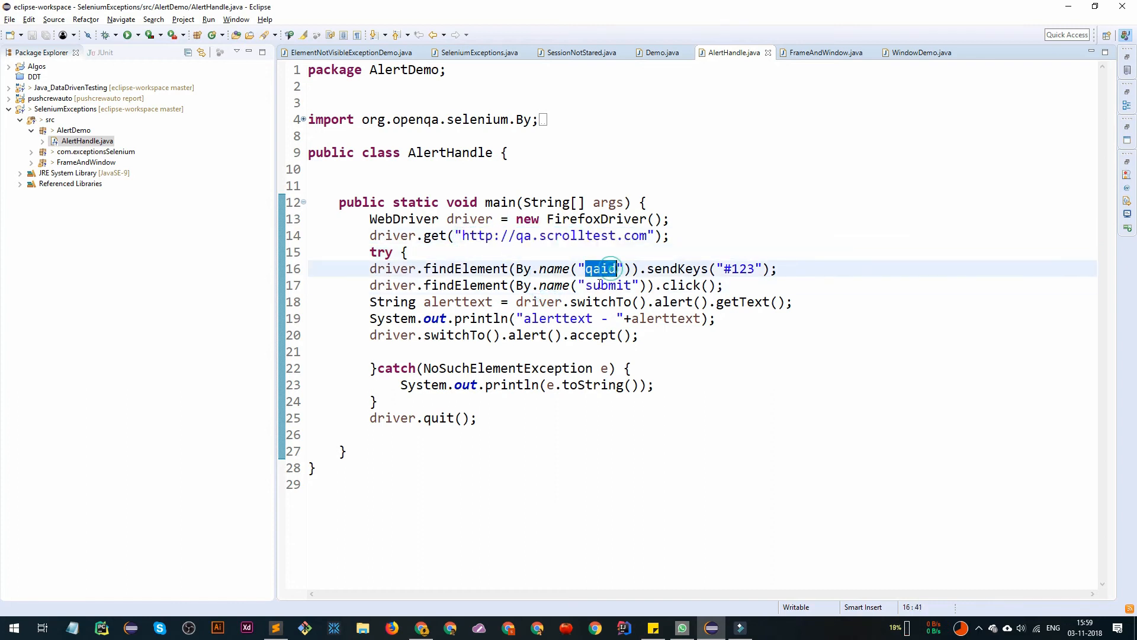
pyautogui.click(606, 269)
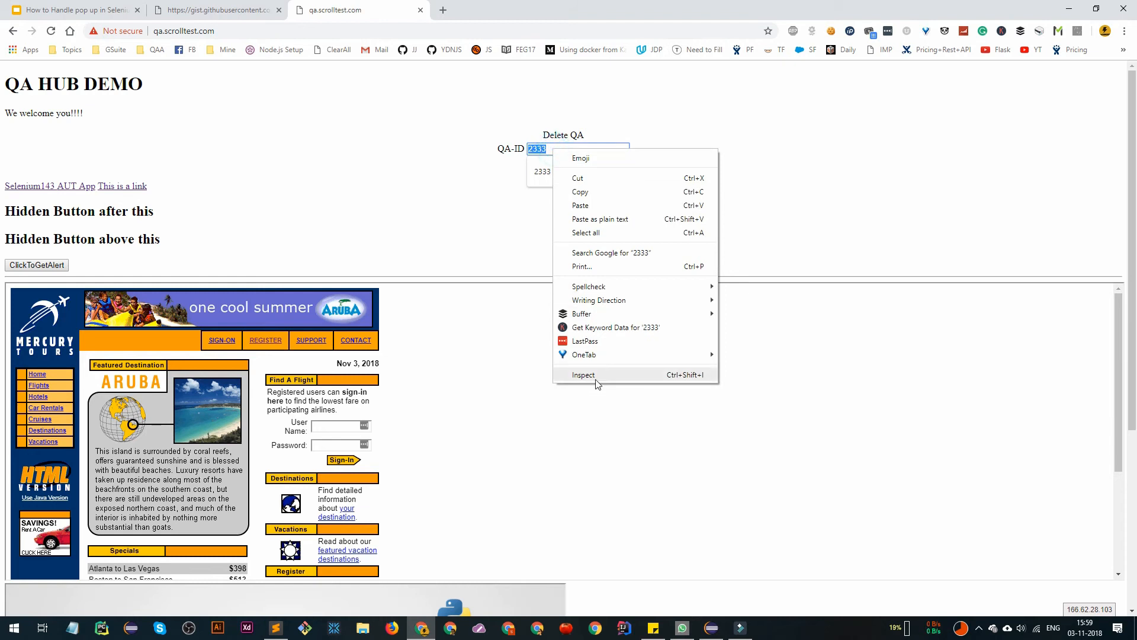
# Inspect the QA-ID field and Submit button in DevTools to confirm names qaid and submit, then return to Eclipse
pyautogui.click(585, 376)
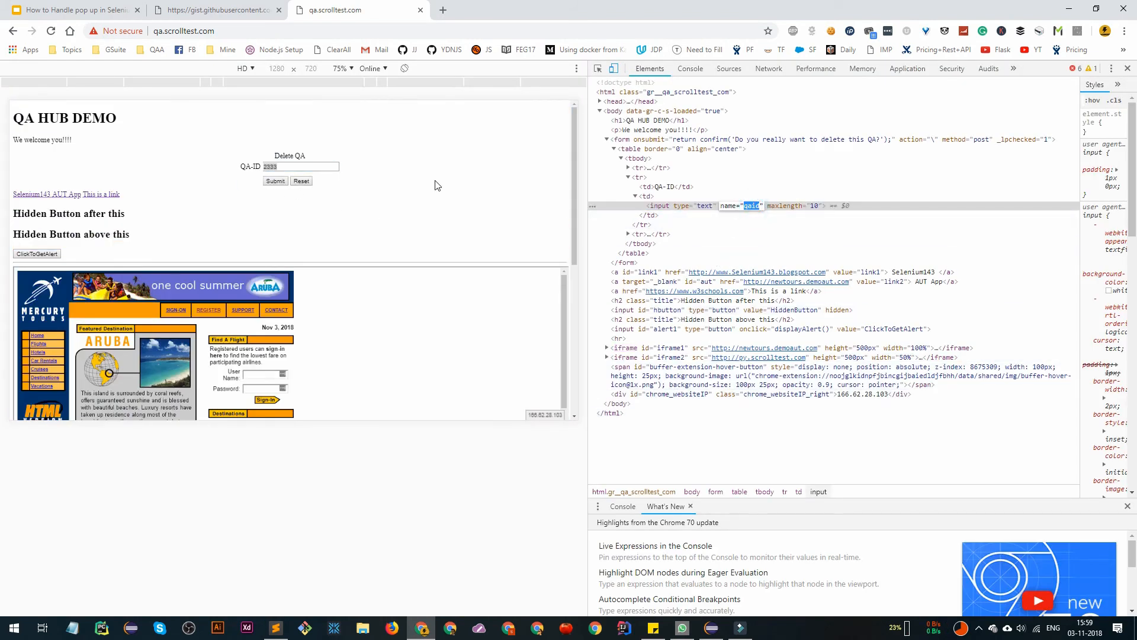
pyautogui.click(275, 180)
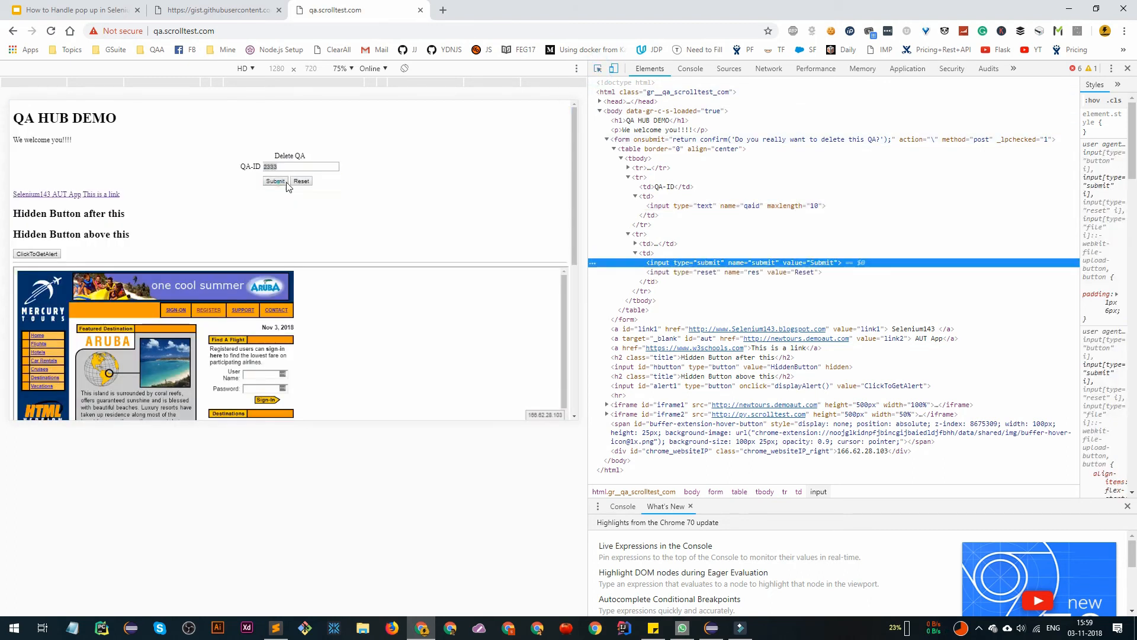
pyautogui.click(711, 628)
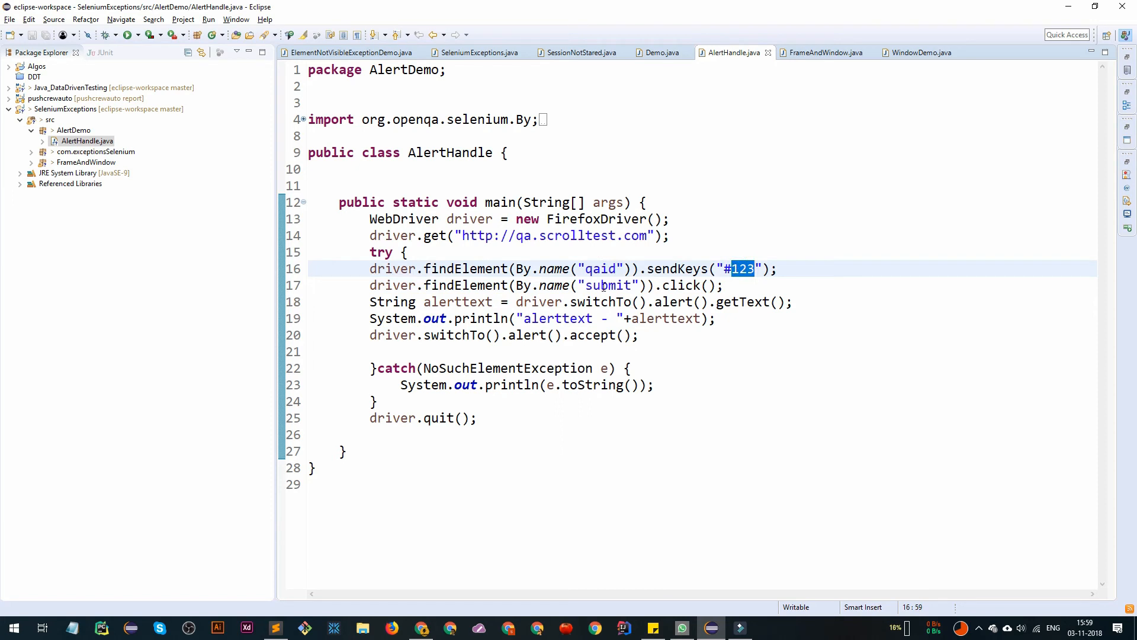
# Step through the click, alert and println lines of AlertHandle and run the script
pyautogui.doubleClick(680, 284)
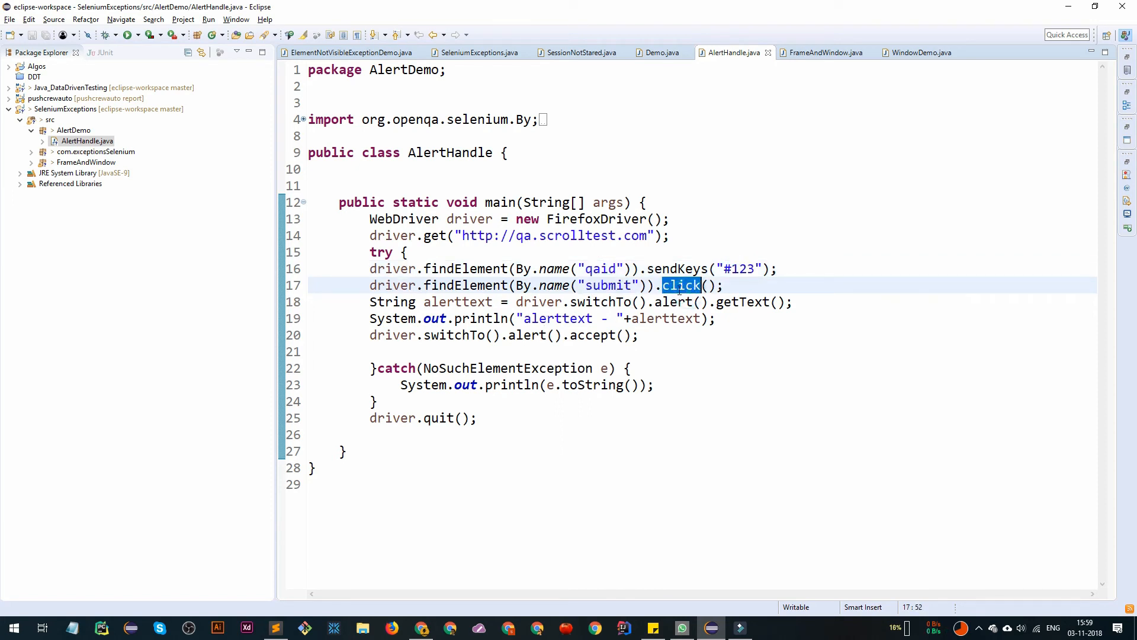
pyautogui.click(794, 303)
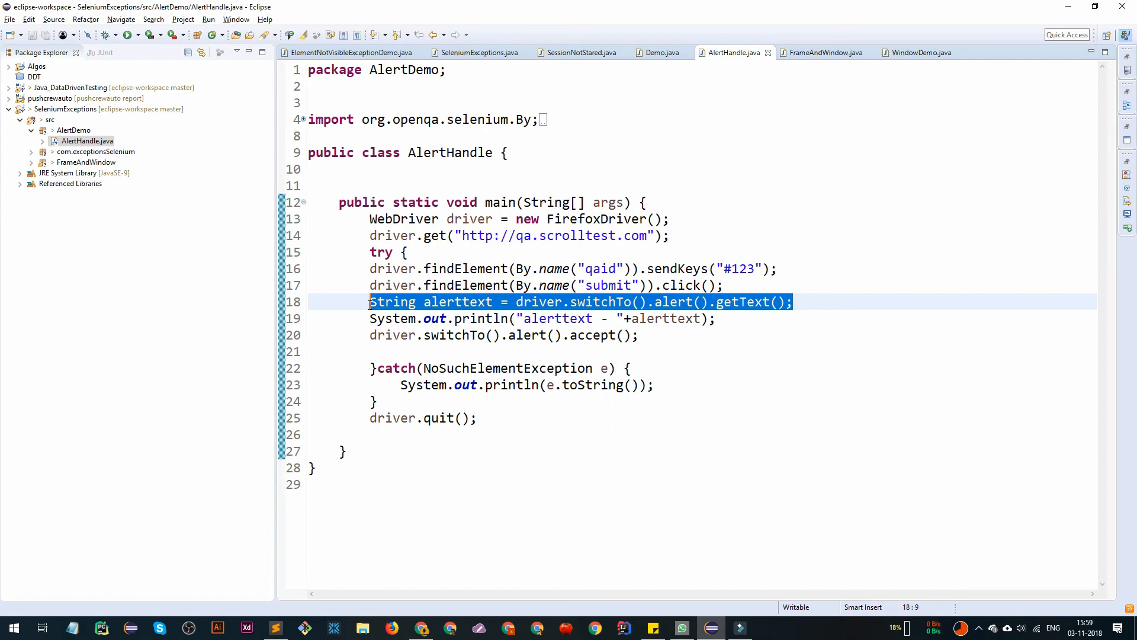
pyautogui.click(450, 319)
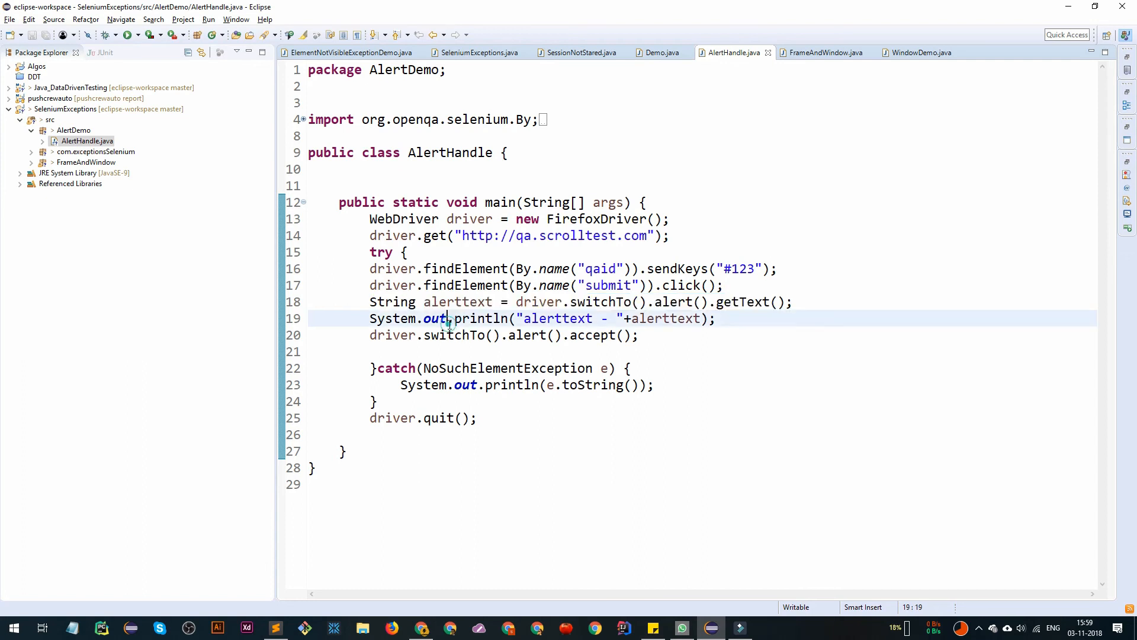
pyautogui.click(636, 334)
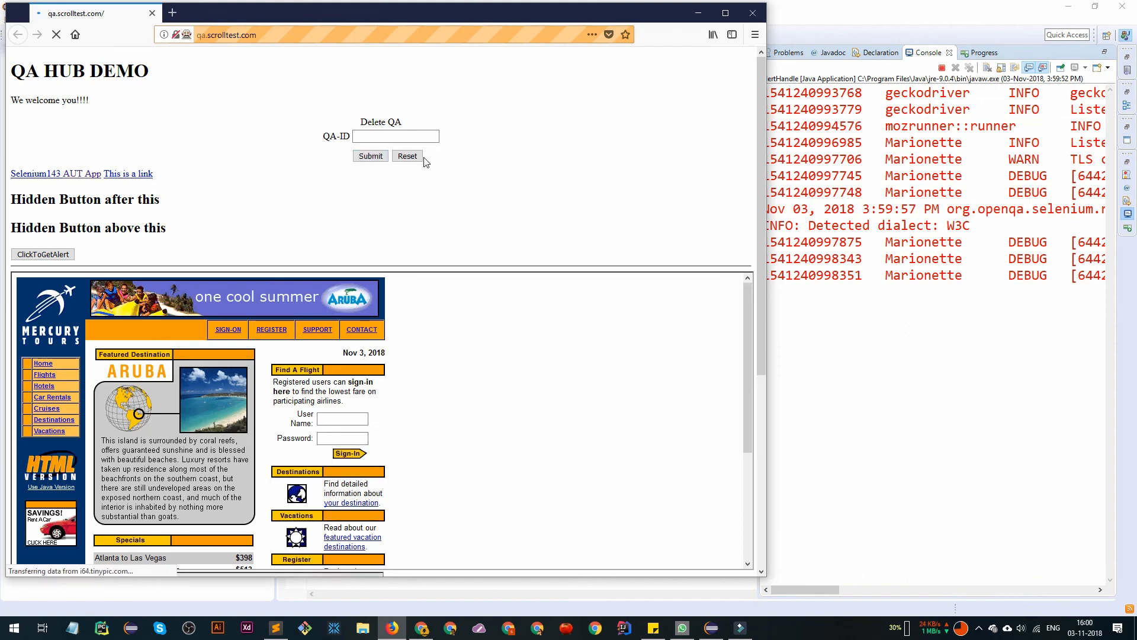
# Let the Selenium-driven Firefox load the QA HUB DEMO page
pyautogui.click(371, 156)
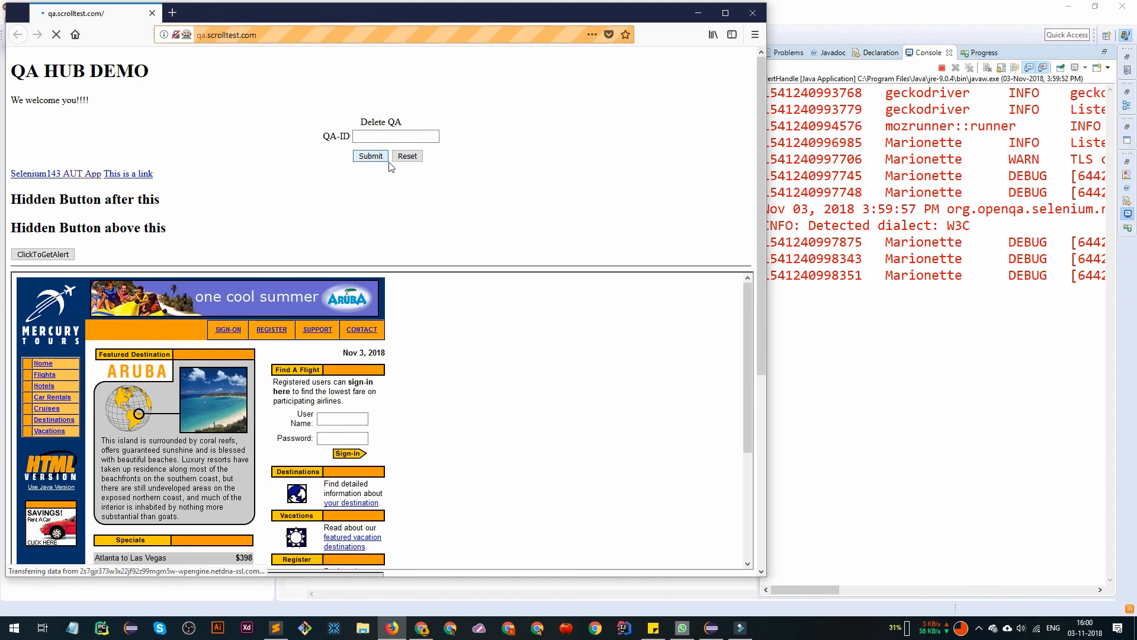
pyautogui.click(370, 155)
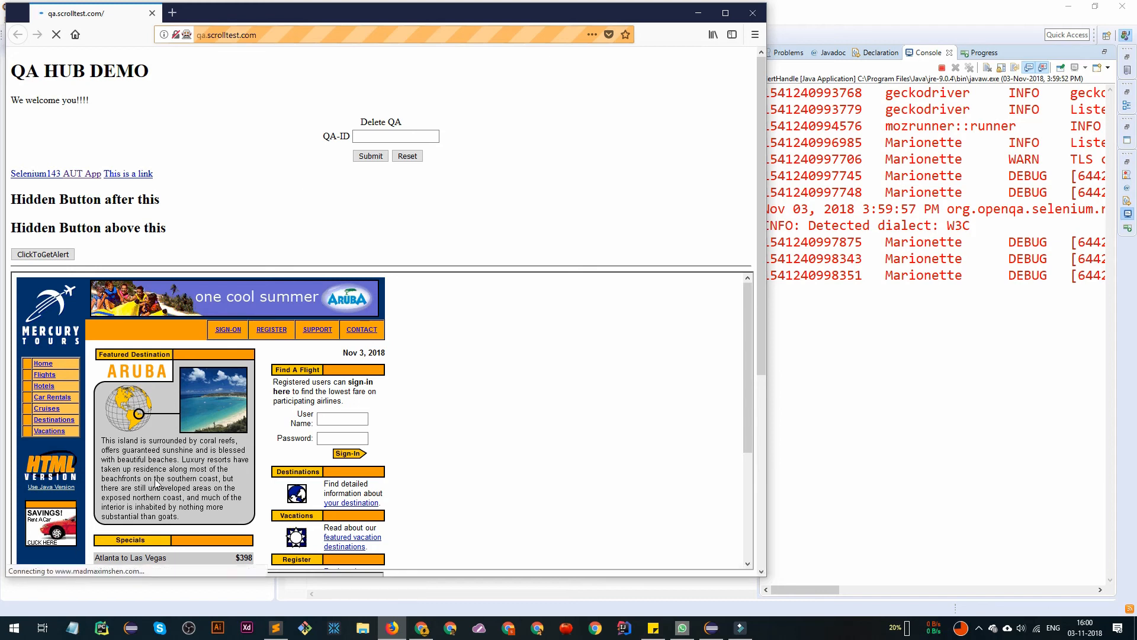
pyautogui.moveTo(291, 175)
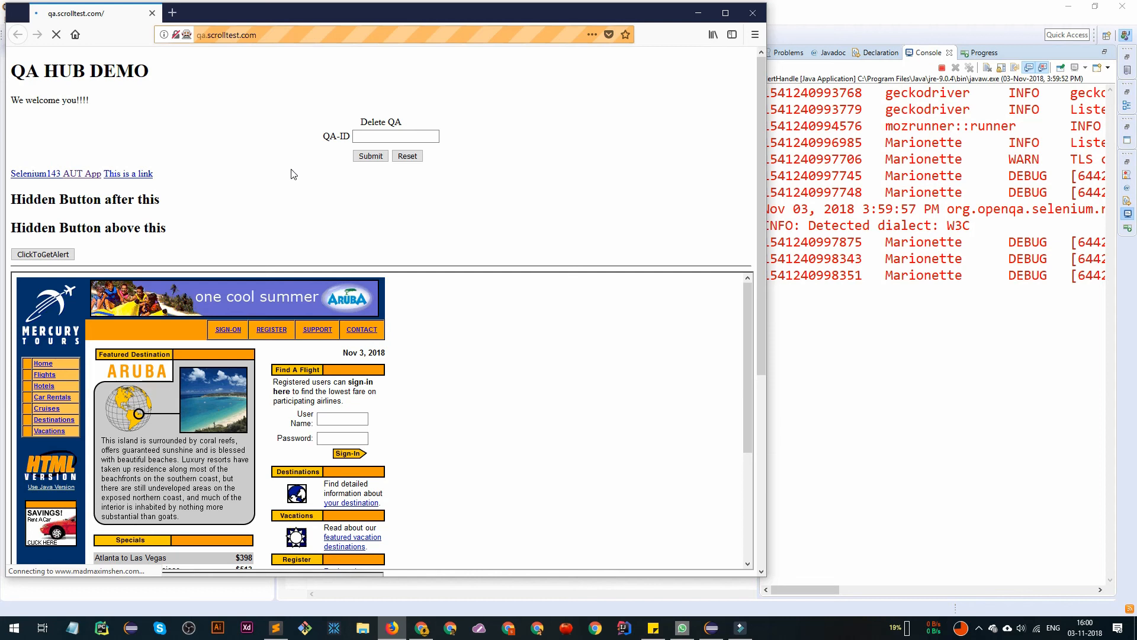
pyautogui.moveTo(291, 174)
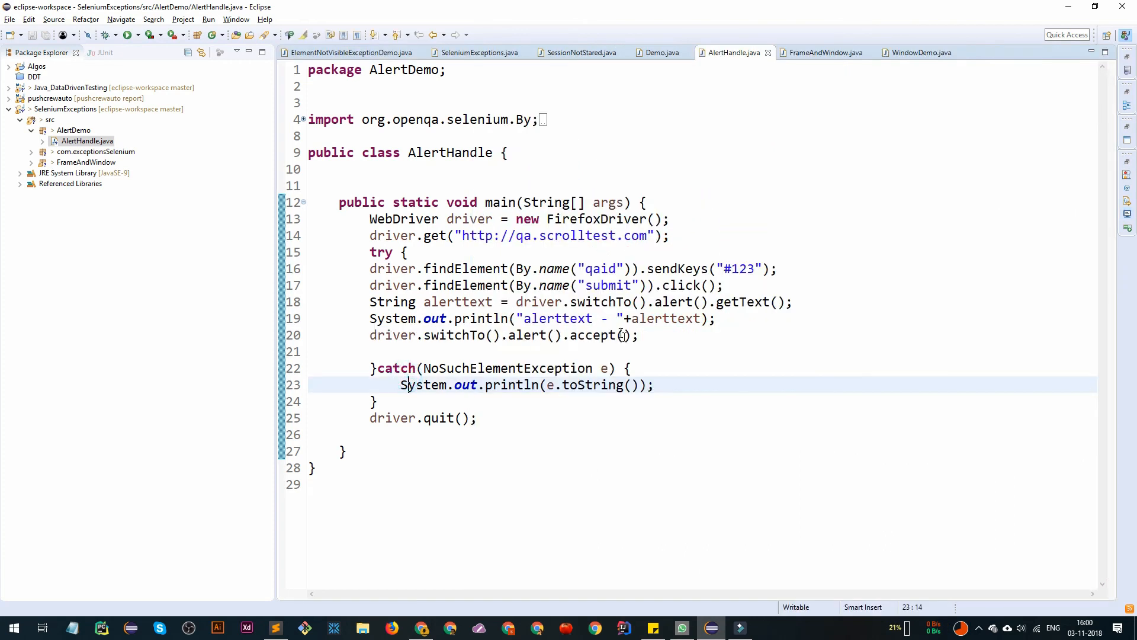
pyautogui.moveTo(593, 336)
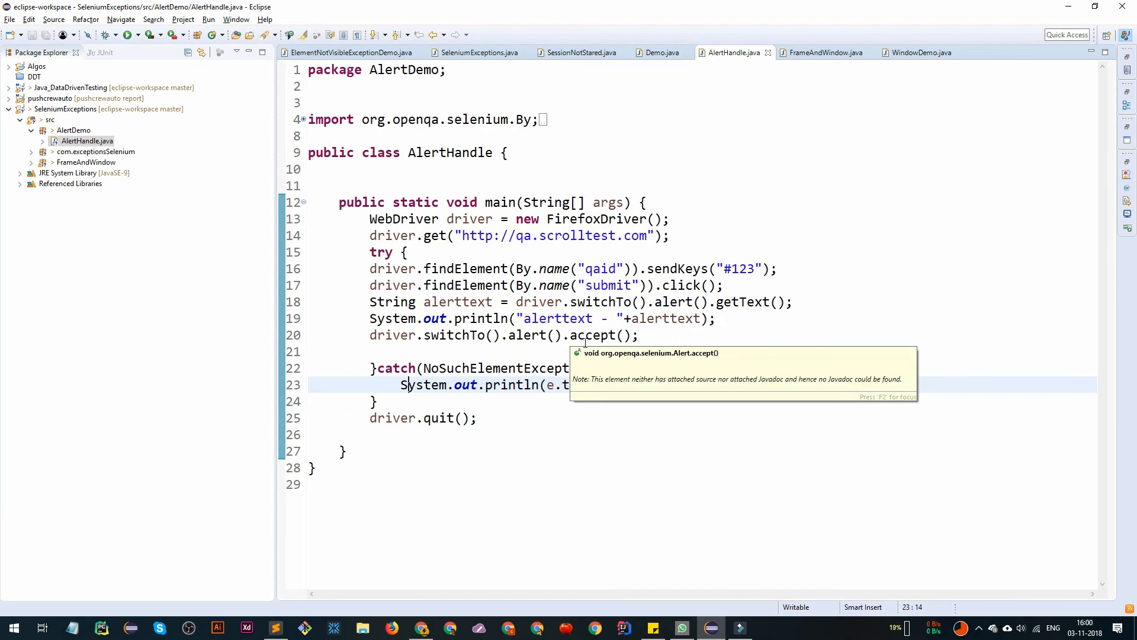
# Return from Eclipse to the demo page in Chrome
pyautogui.click(422, 628)
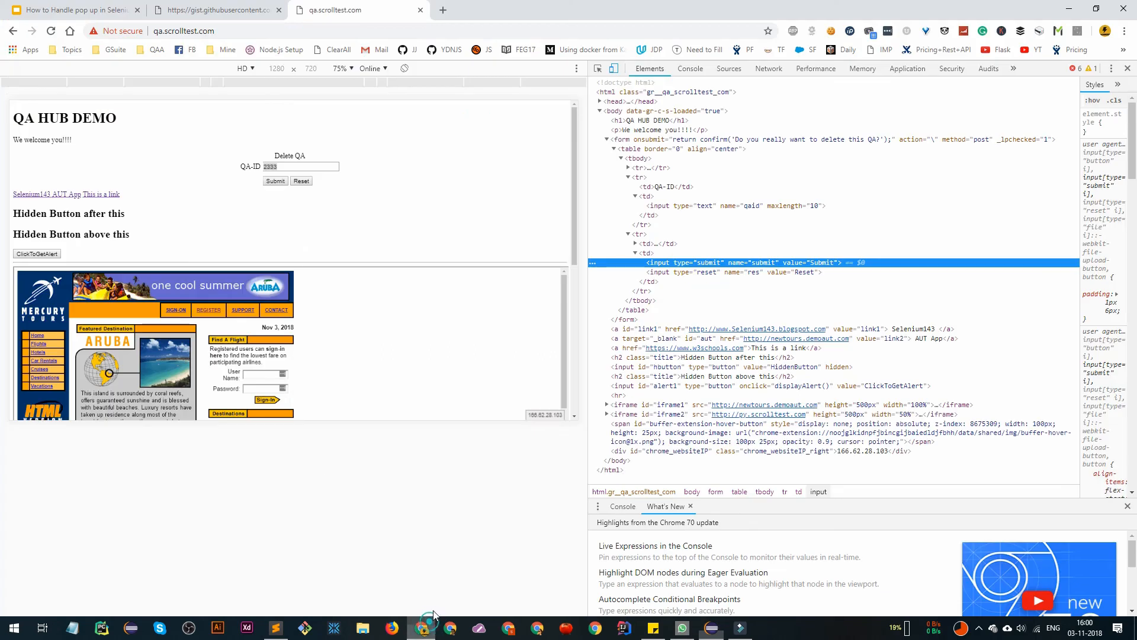
# Present the Selenium pop-up deck full screen and advance to slide 7, Start DEMO
pyautogui.click(72, 10)
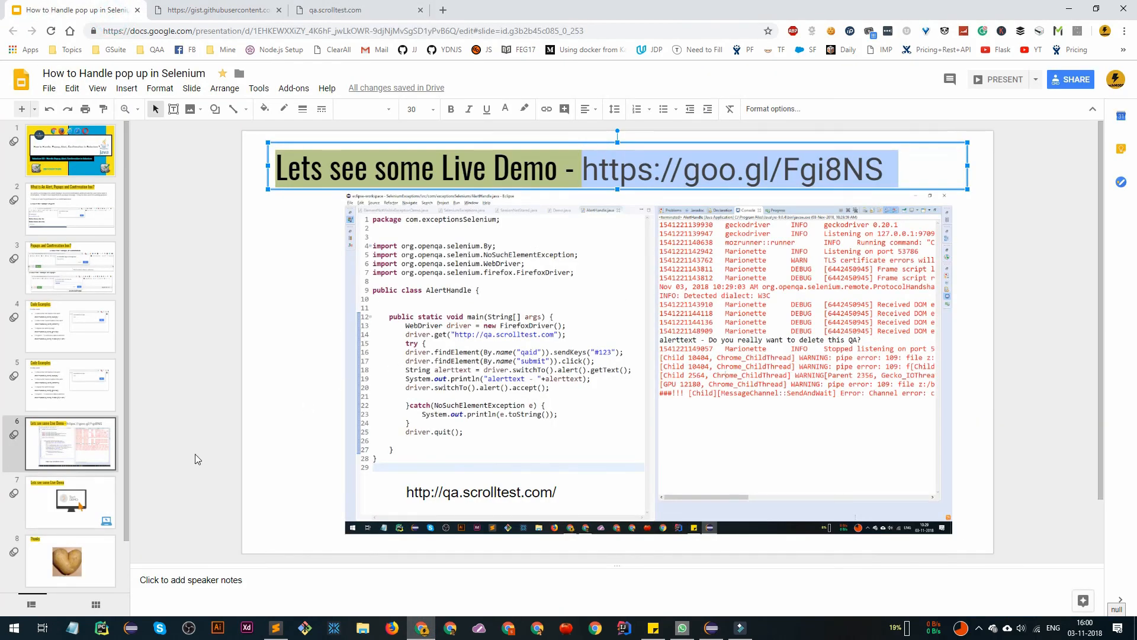
pyautogui.click(1004, 80)
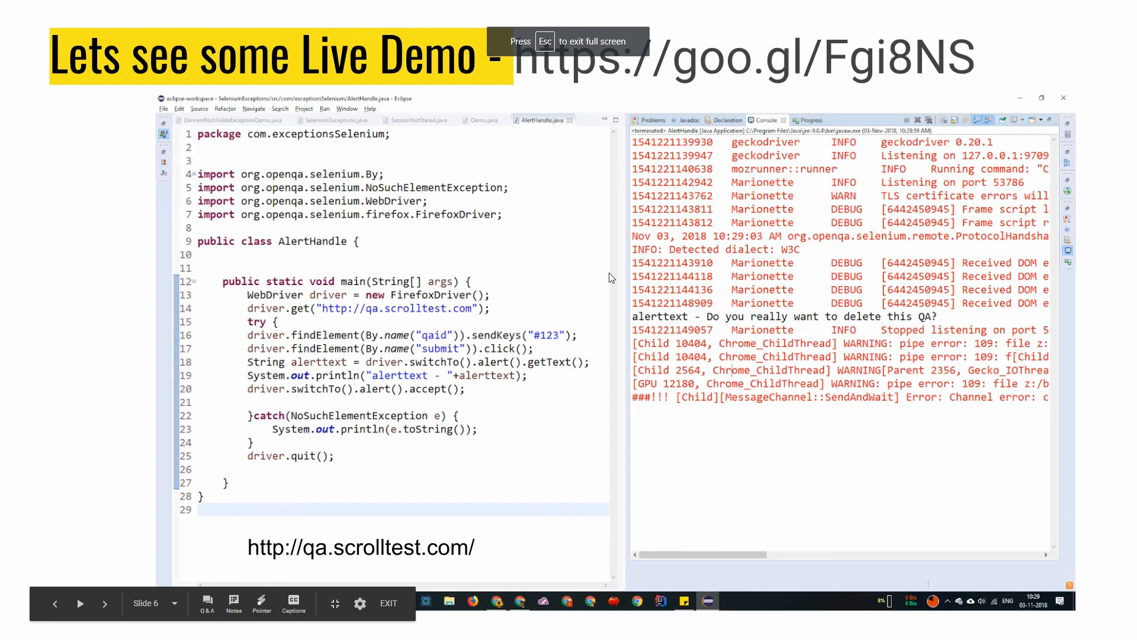
pyautogui.click(79, 603)
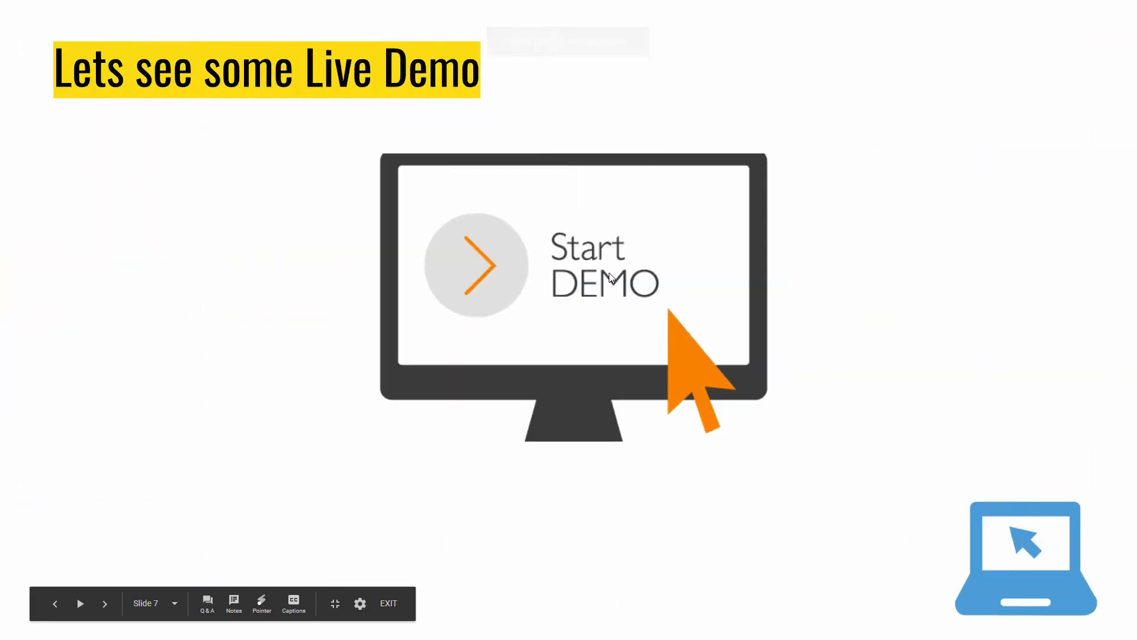